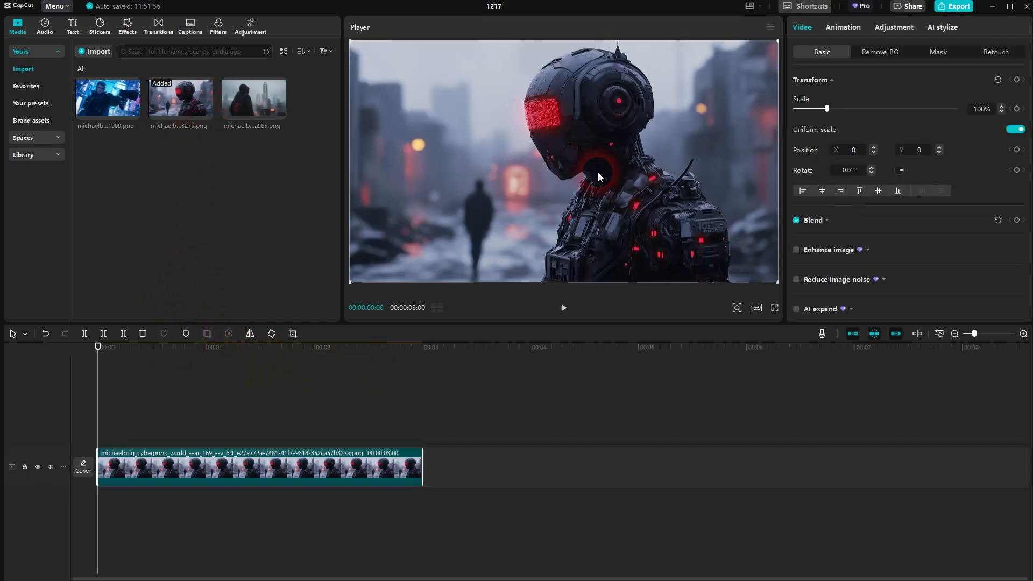
Select the robot image and add a Position keyframe at 00:00 in Video > Basic
left_click(754, 308)
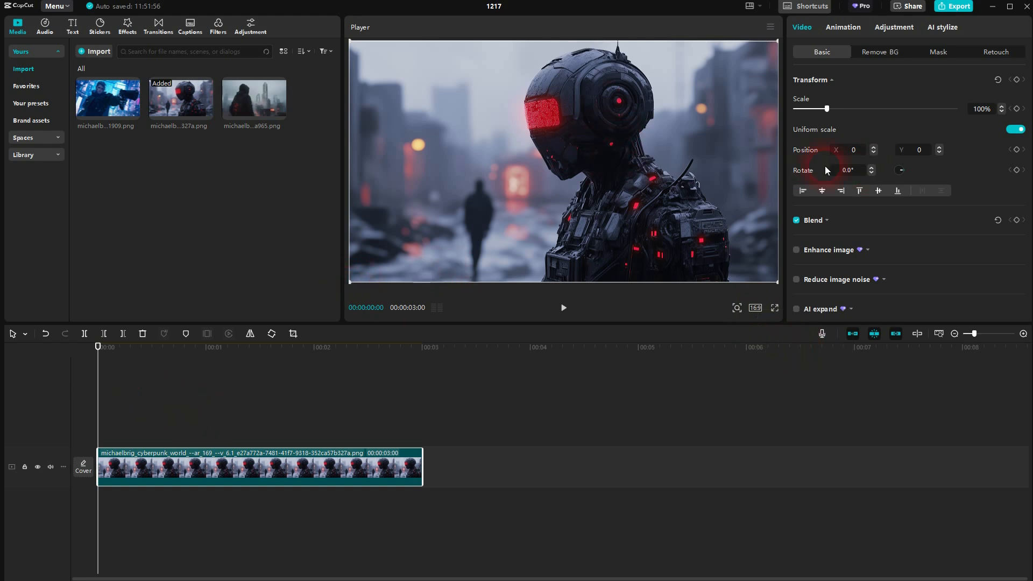
left_click(879, 52)
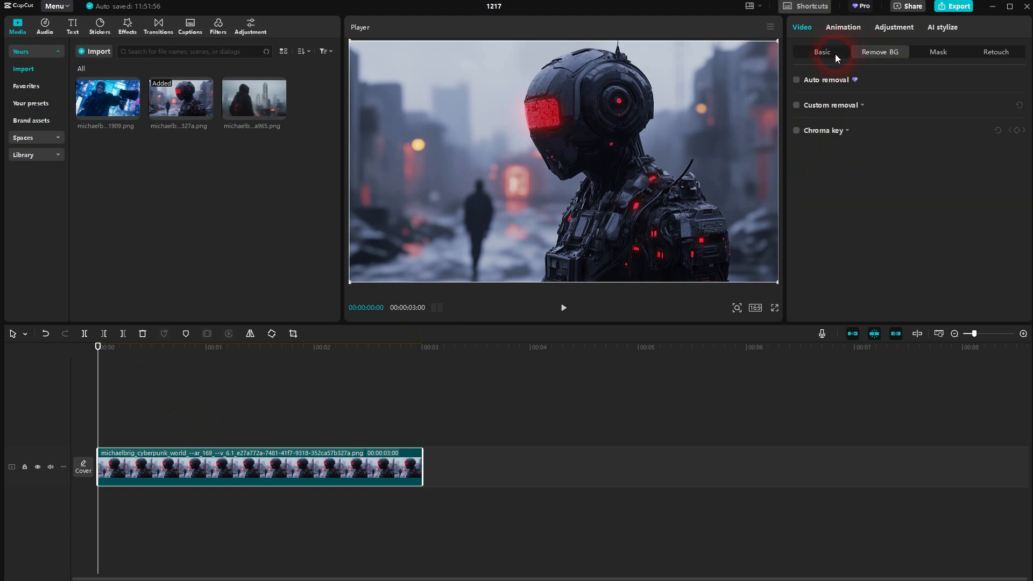
left_click(821, 52)
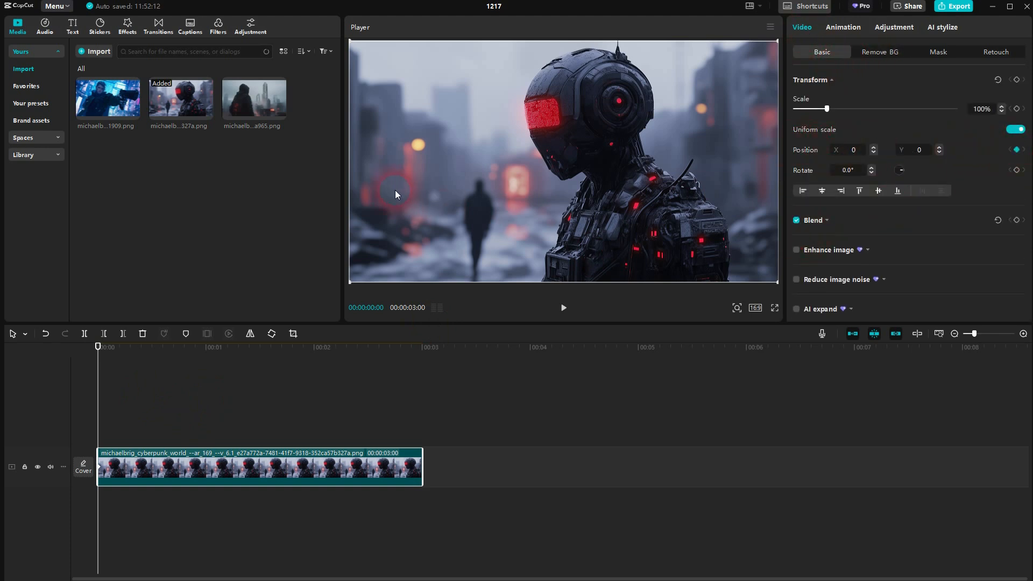
Set the start Position X to 3840 so the robot sits off-screen right
left_click(802, 190)
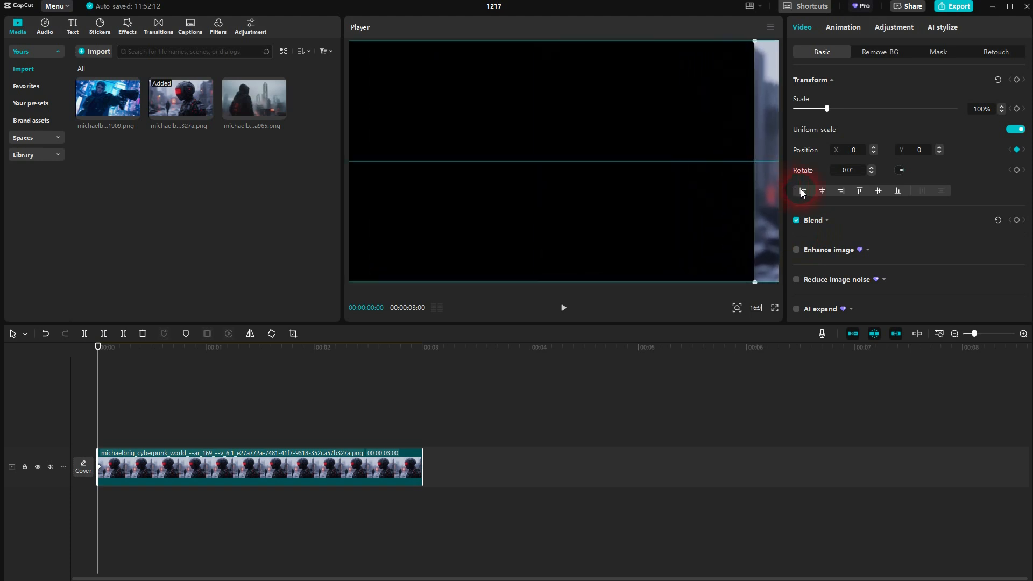
left_click(821, 191)
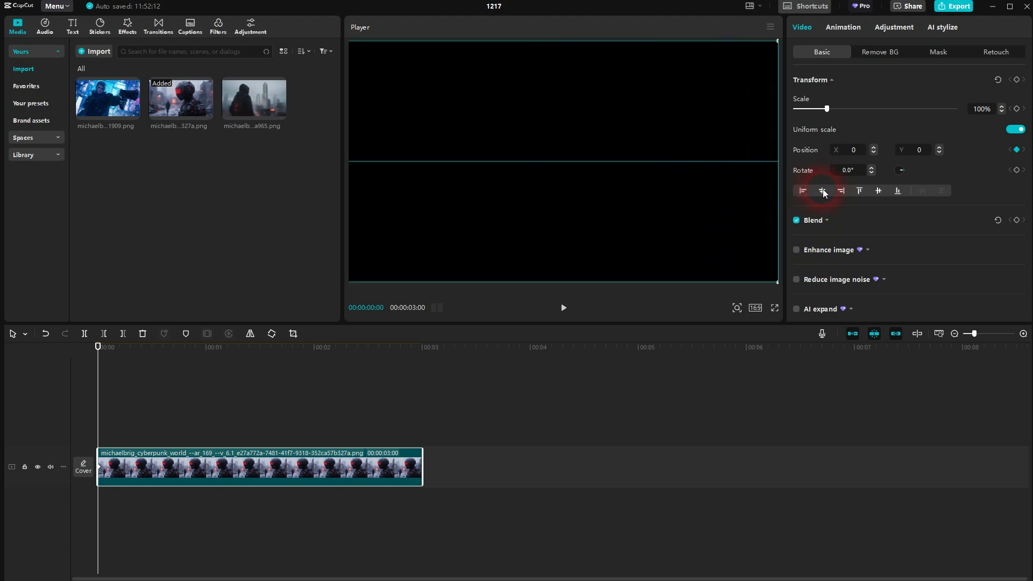
left_click(823, 191)
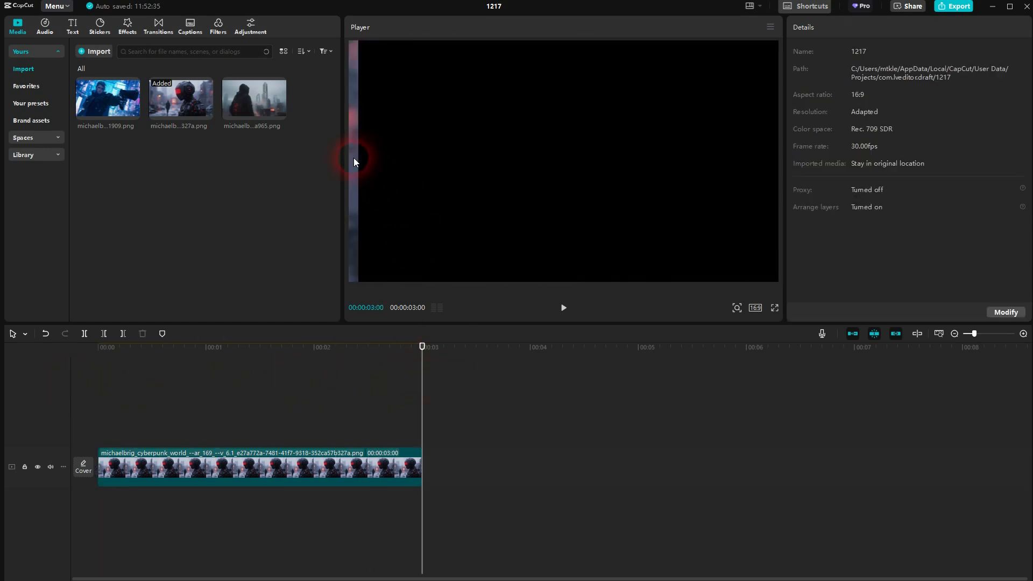
At the clip end set Position X to about -3834, then preview the slide
left_click(257, 469)
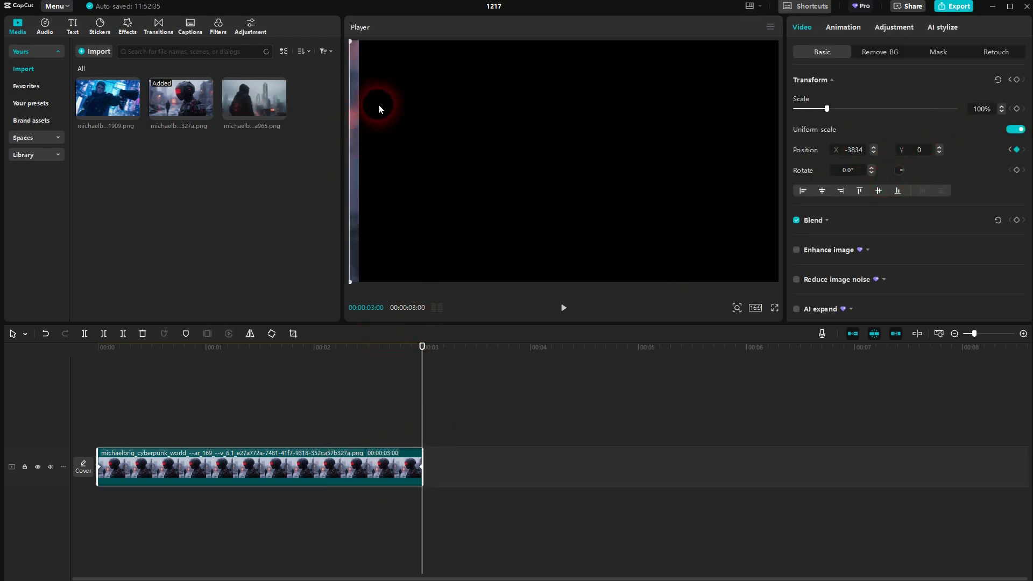
left_click(853, 149)
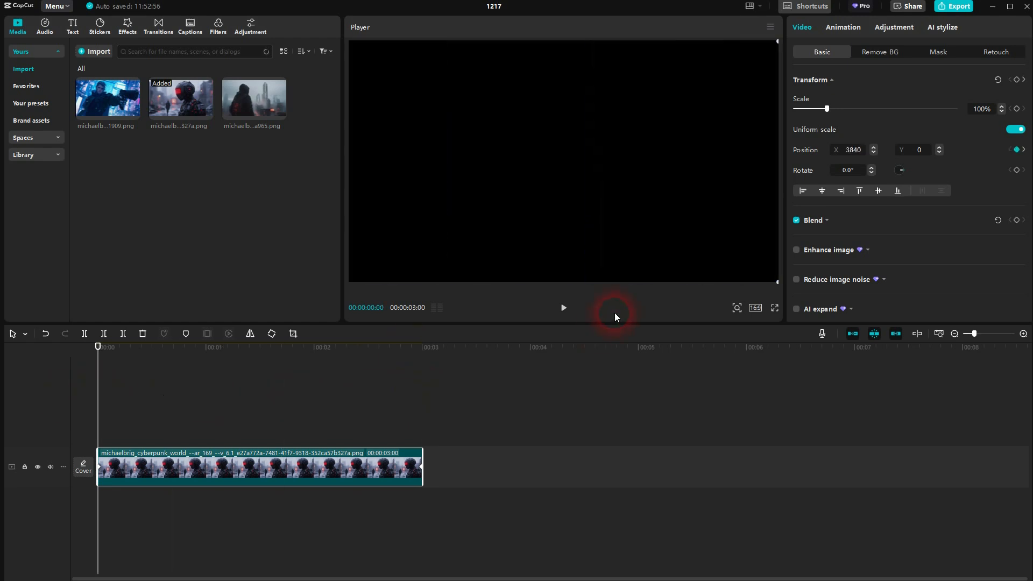
left_click(563, 307)
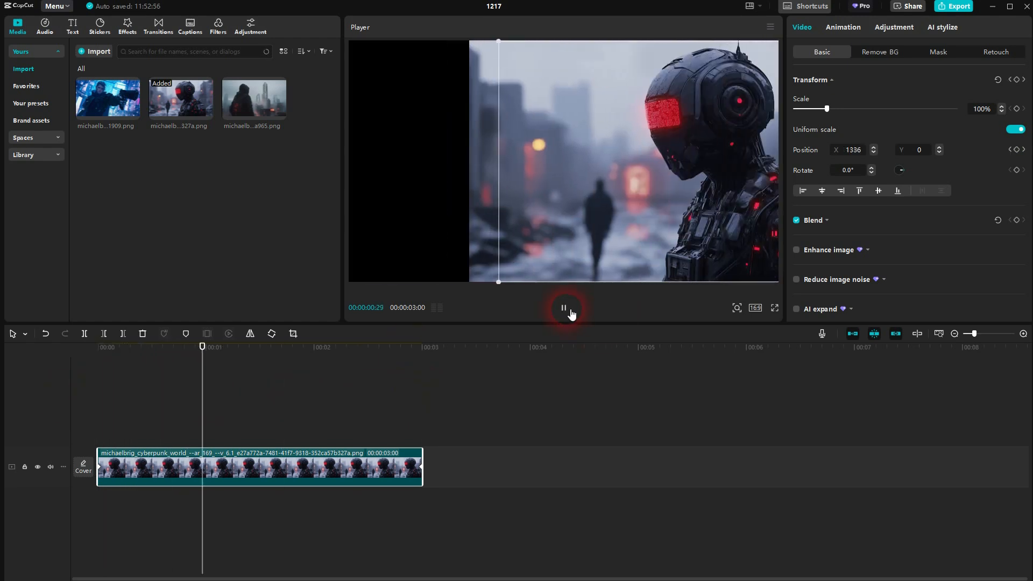
left_click(563, 307)
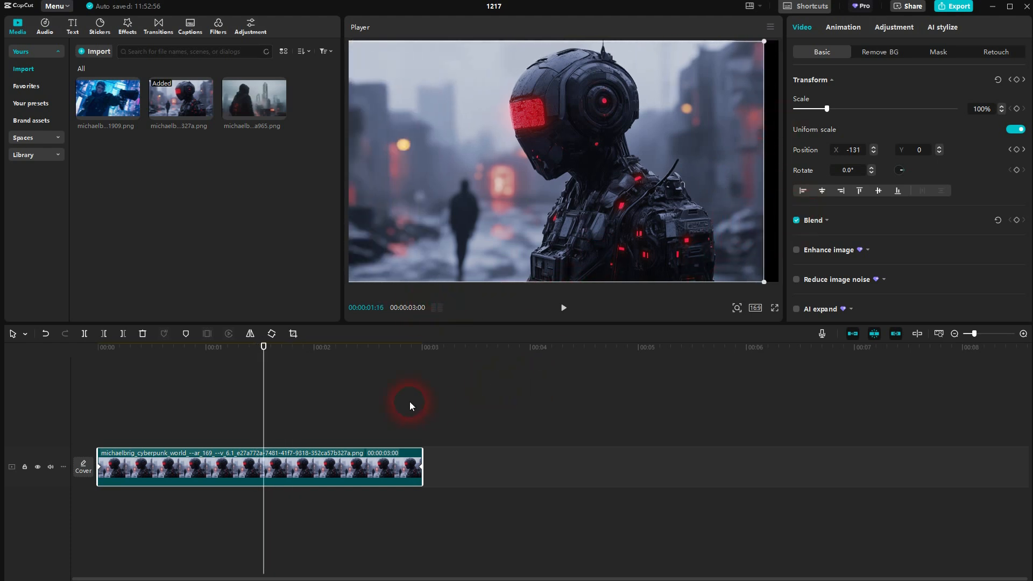
Place the gun character image on a new track above, starting around 1.5 s
left_click(369, 359)
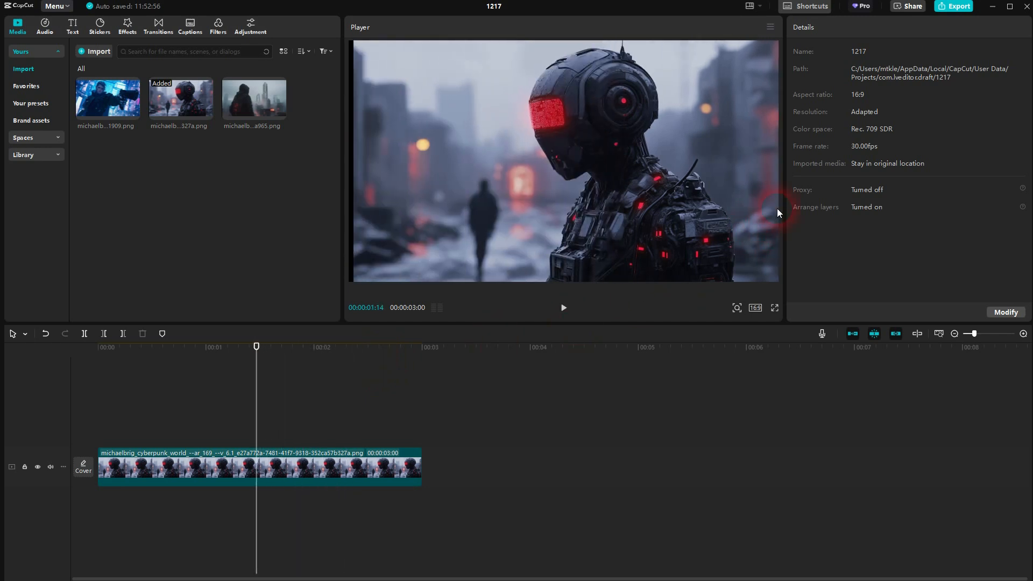
left_click(123, 102)
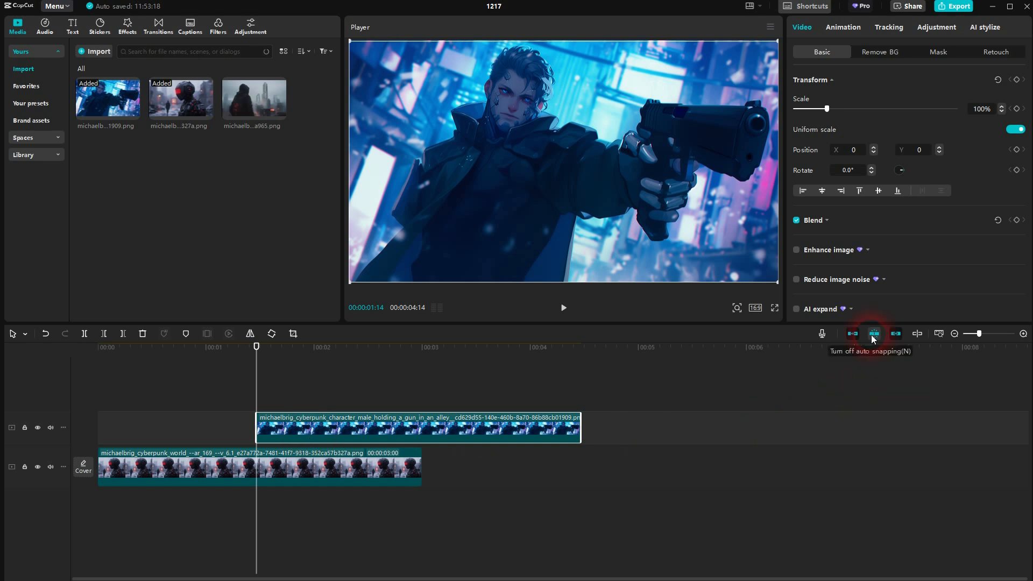
mouse_move(266, 409)
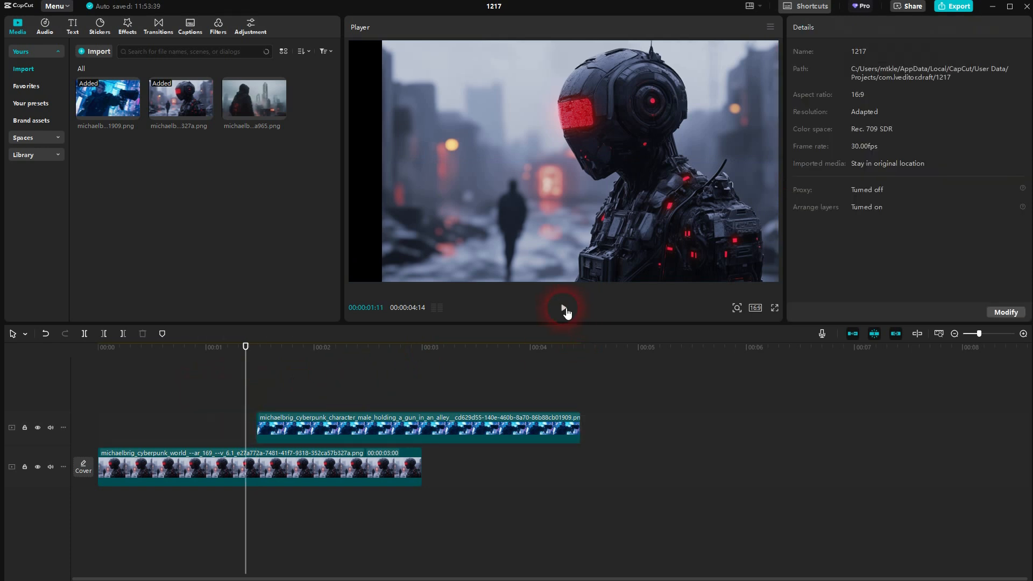
Keyframe the gun clip's Position X from 3840 at start to about -3920 at end and preview
left_click(356, 346)
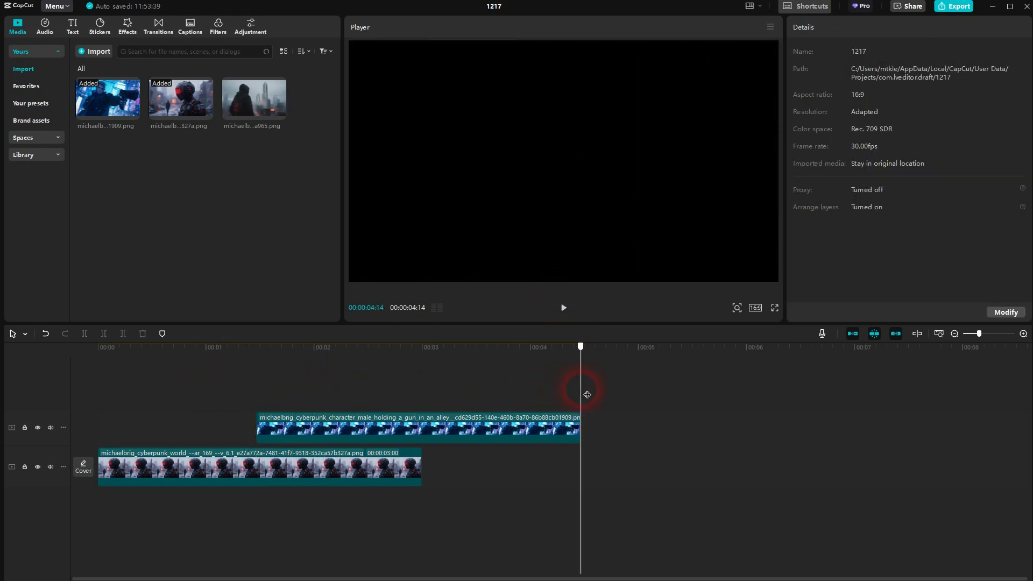
left_click(418, 427)
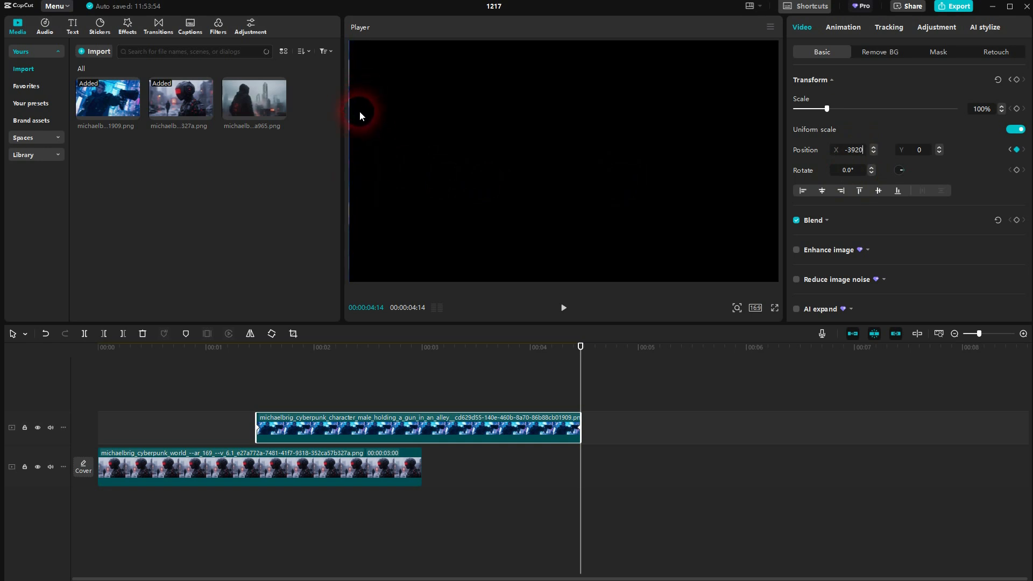
left_click(874, 152)
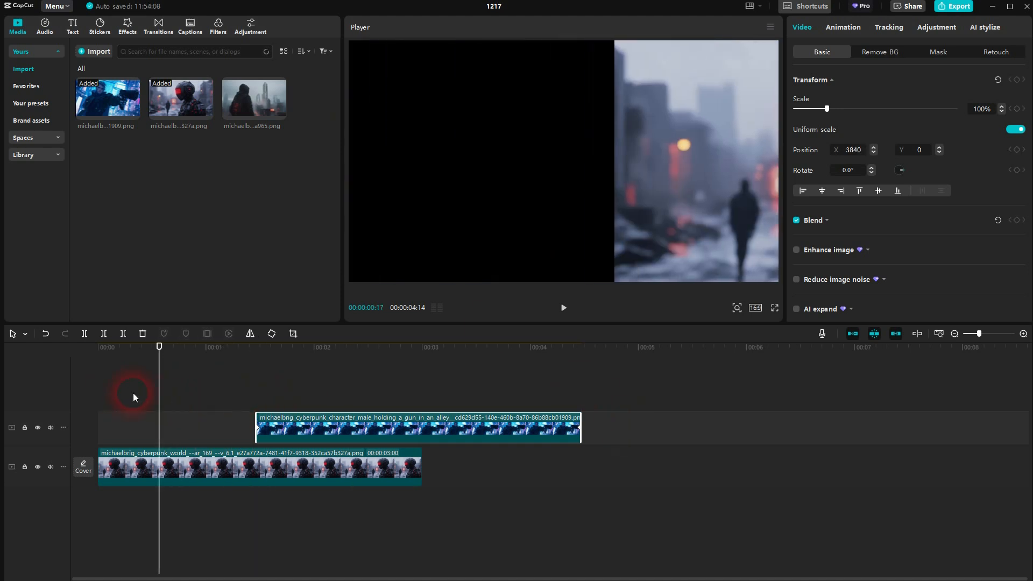
left_click(563, 308)
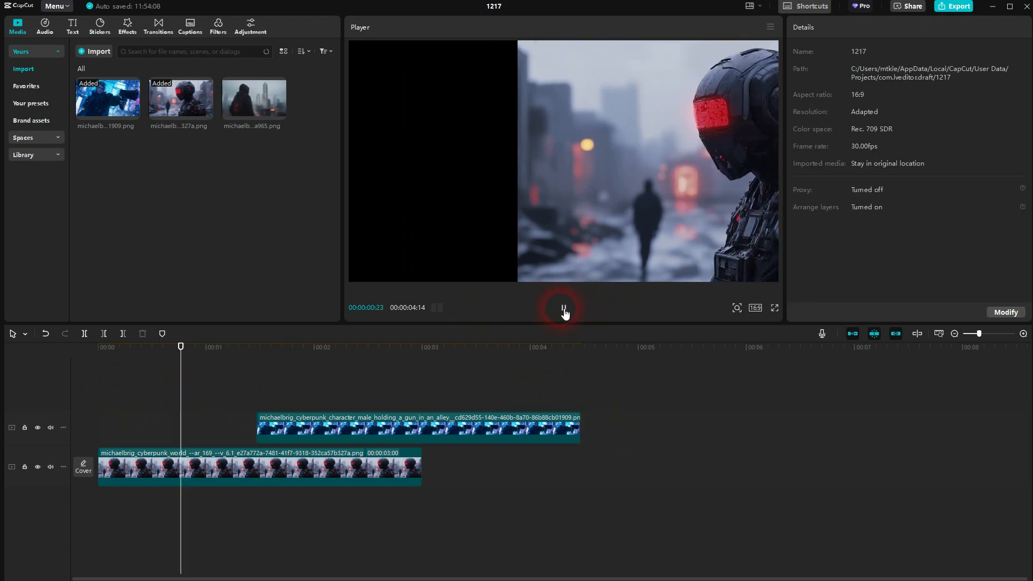
left_click(563, 309)
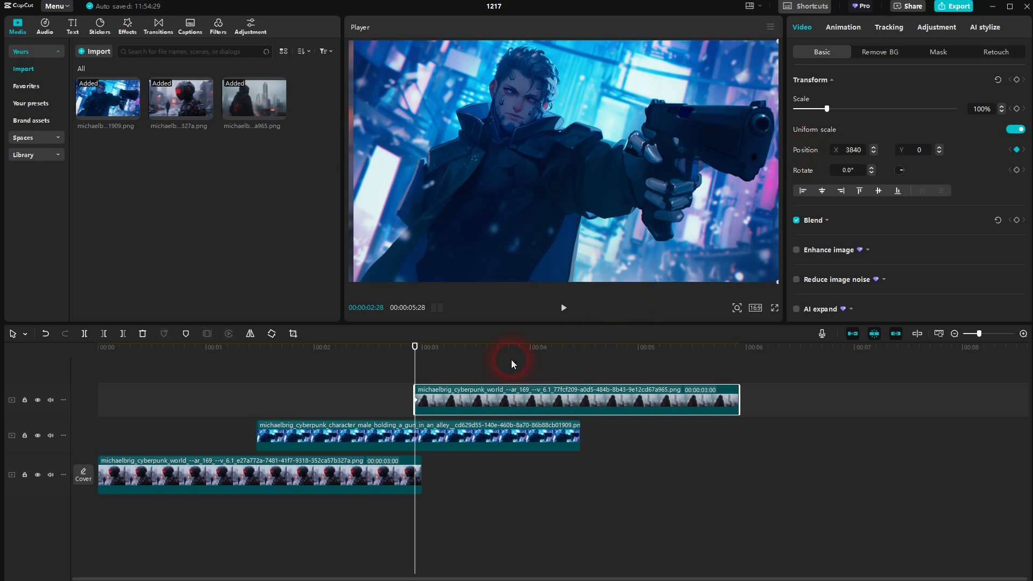
Keyframe the third image's Position X from 3840 at start to -3842 at end and preview
left_click(738, 347)
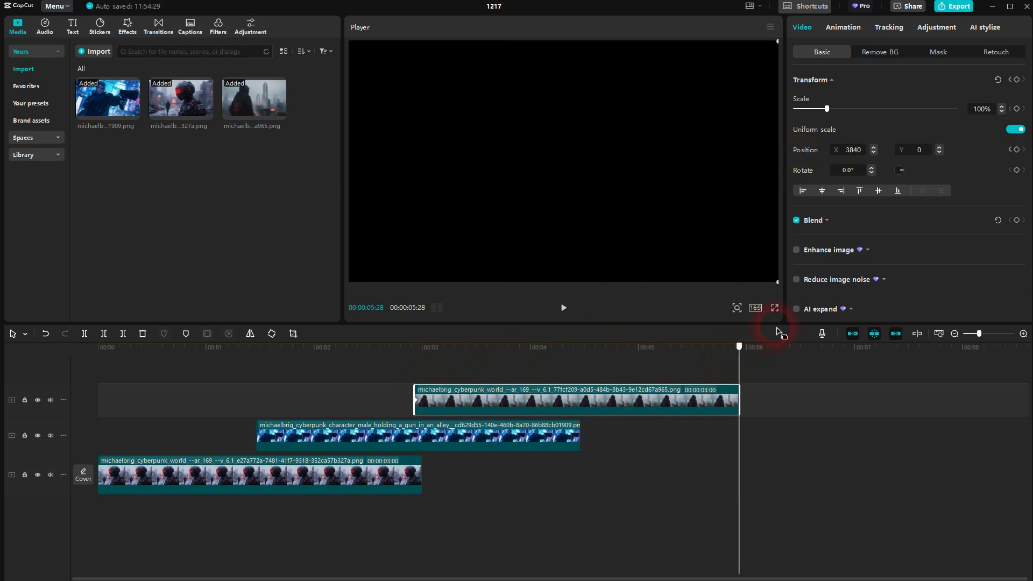
triple_click(853, 149)
type("-3842")
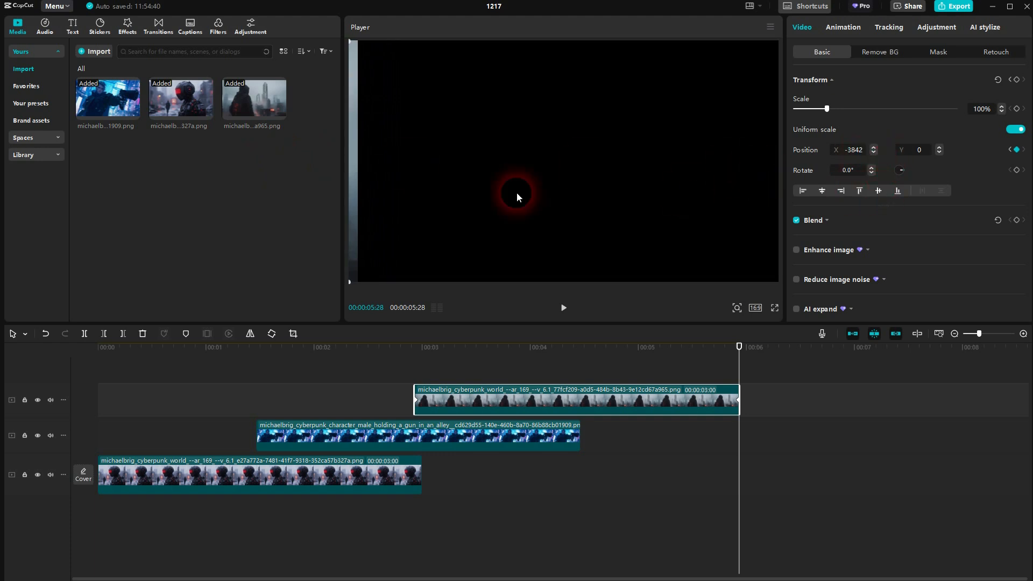
left_click(874, 151)
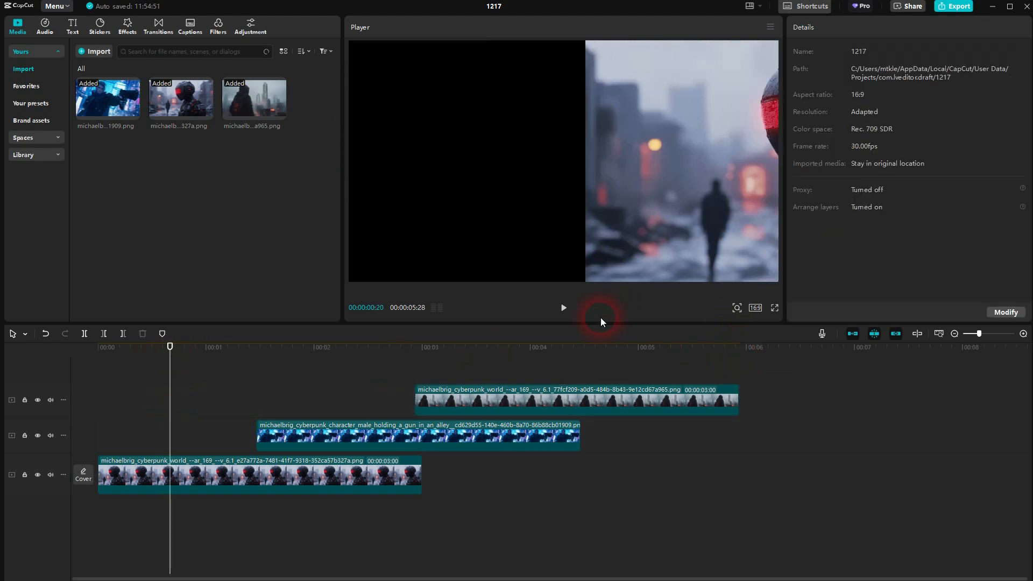
left_click(563, 307)
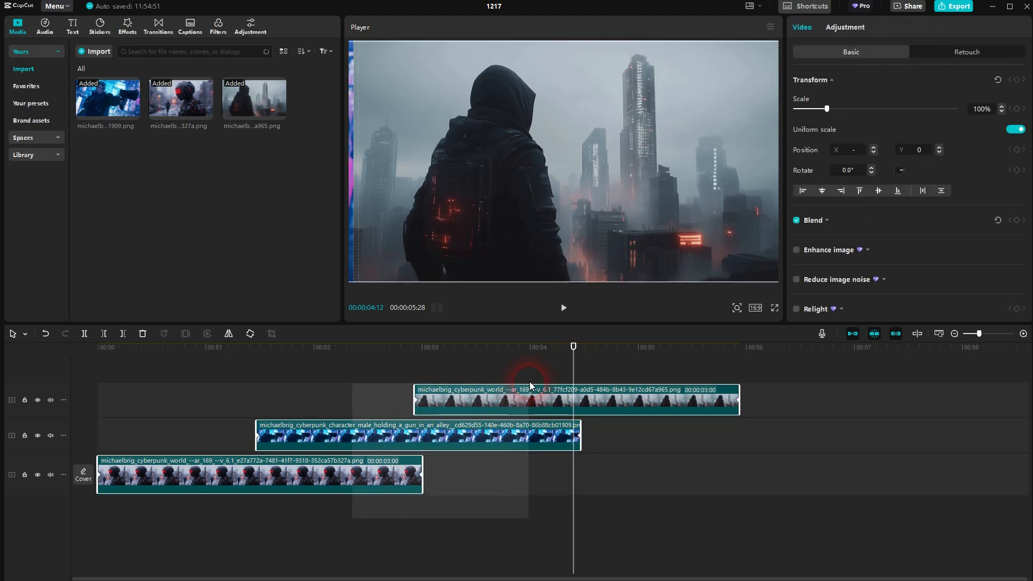
Create a compound clip from the three selected sliding image clips
right_click(531, 387)
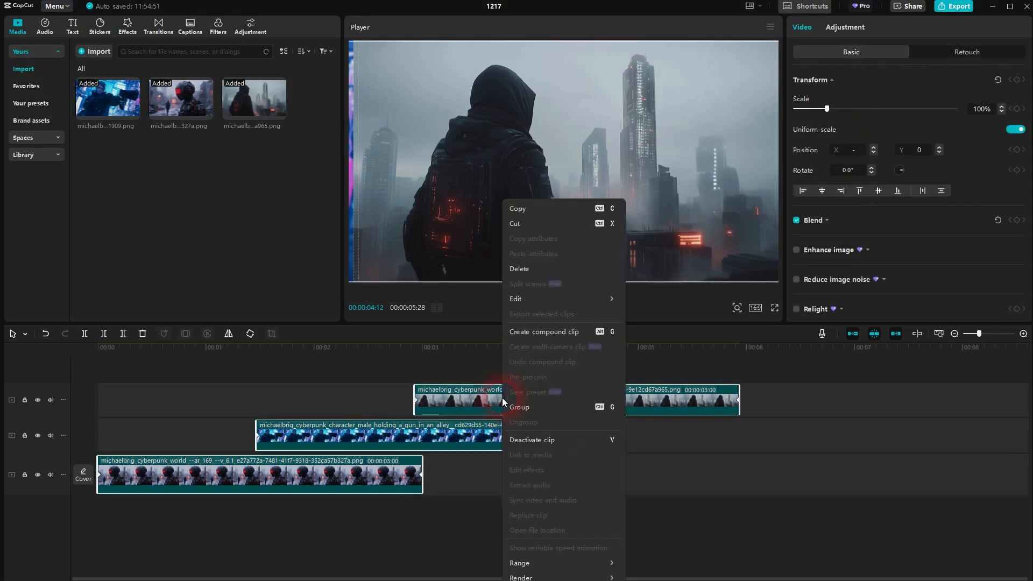
mouse_move(524, 336)
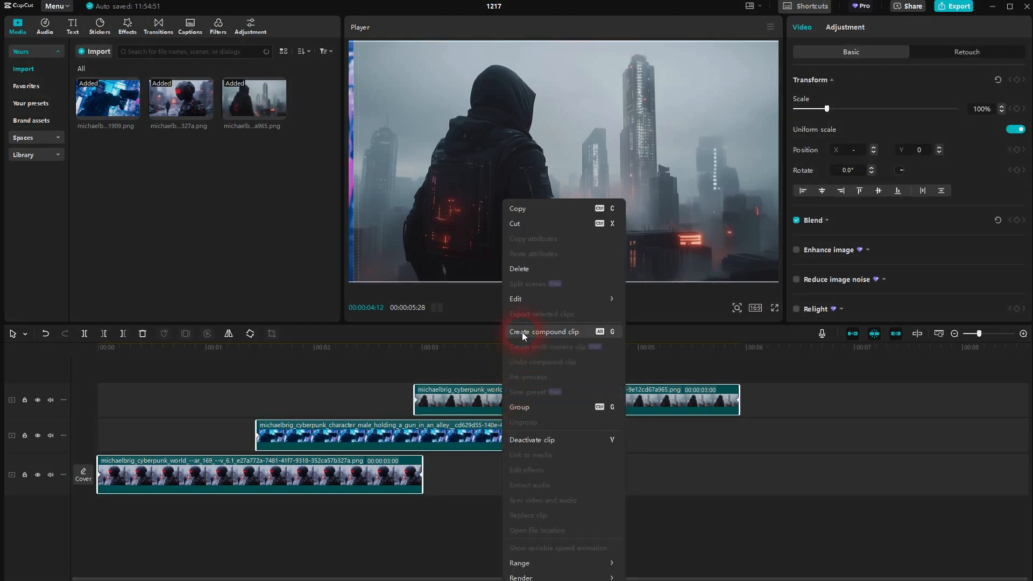
left_click(544, 331)
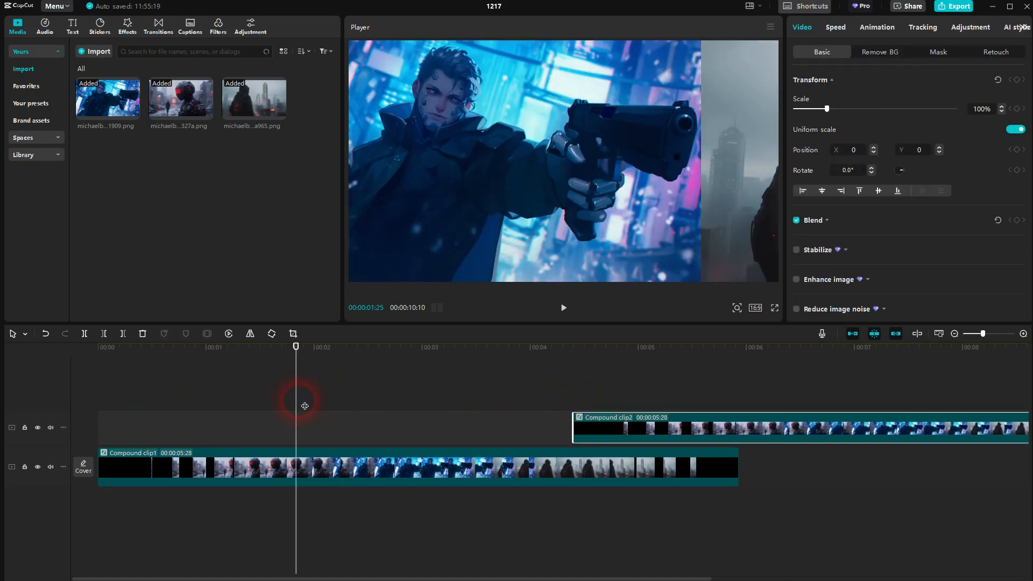
Play back the two overlapping compound clips to check the continuous loop
left_click(563, 307)
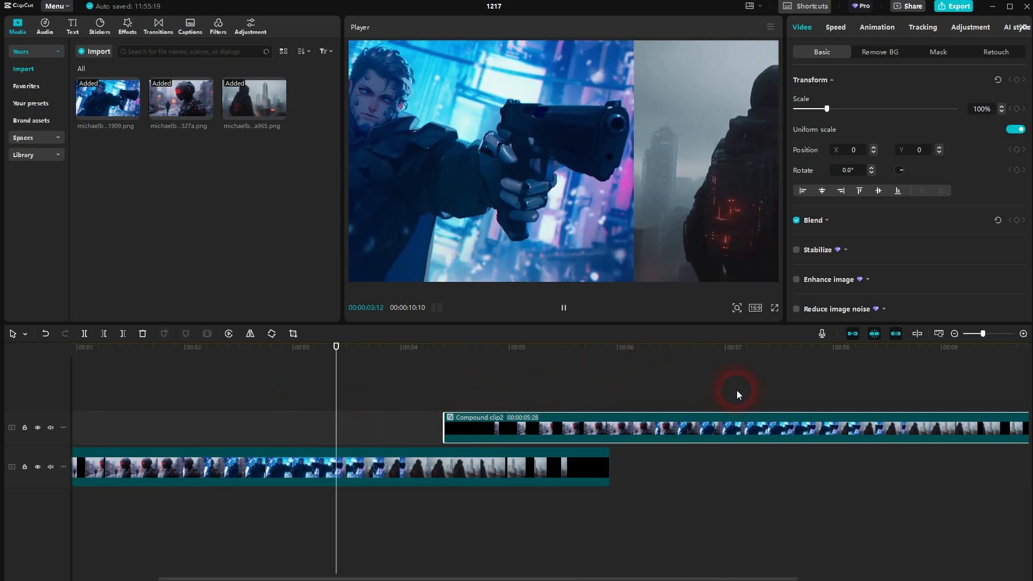